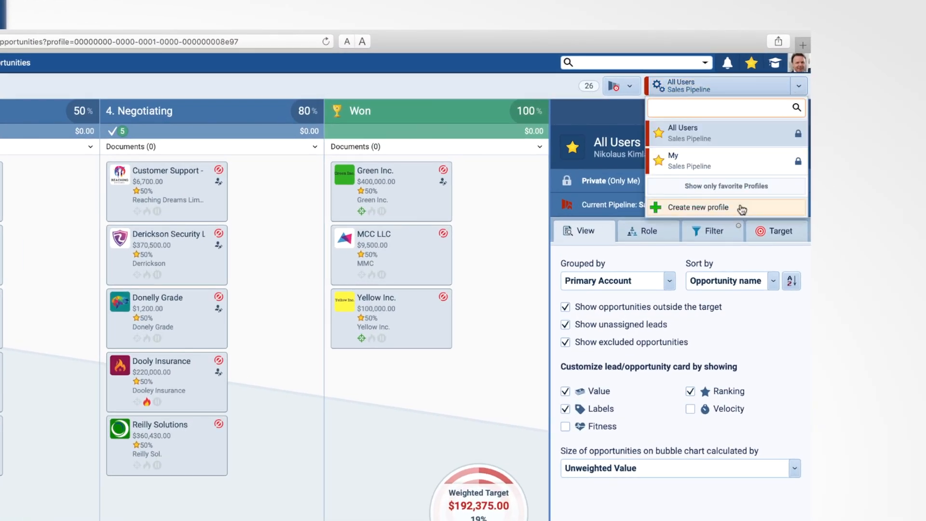
Create a new profile named New and set its visibility to Public (Compatible Users).
{"action": "left_click", "coordinate": [700, 207]}
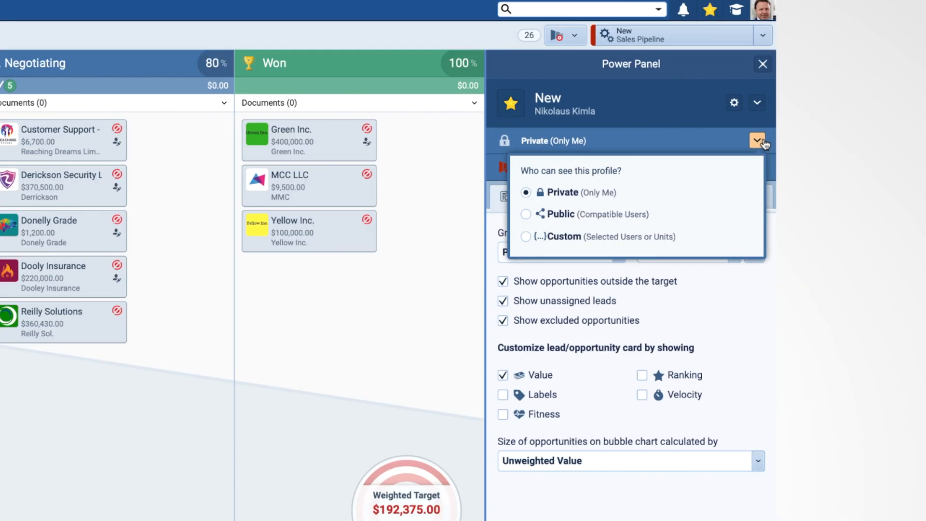
{"action": "left_click", "coordinate": [525, 214]}
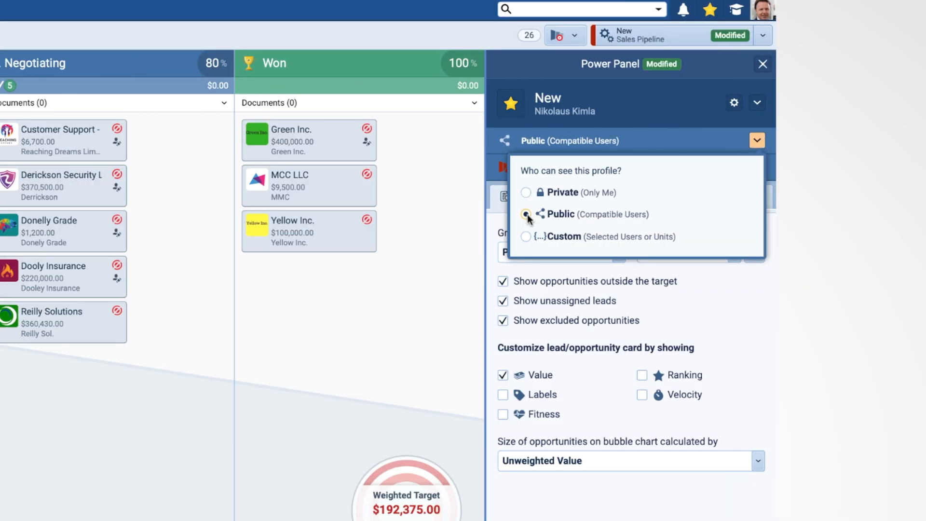
{"action": "left_click", "coordinate": [756, 141]}
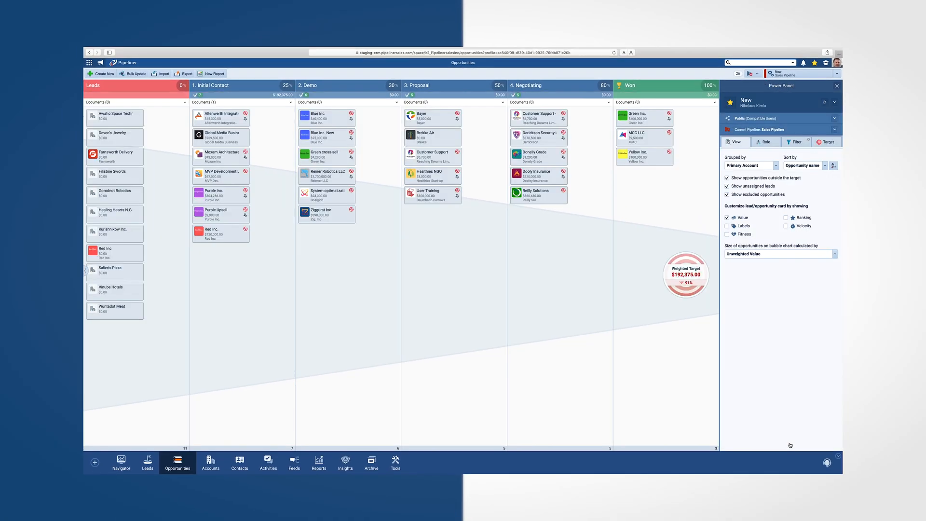
Review the Target and View settings and switch the current pipeline to Direct Sales Pipeline.
{"action": "left_click", "coordinate": [826, 142]}
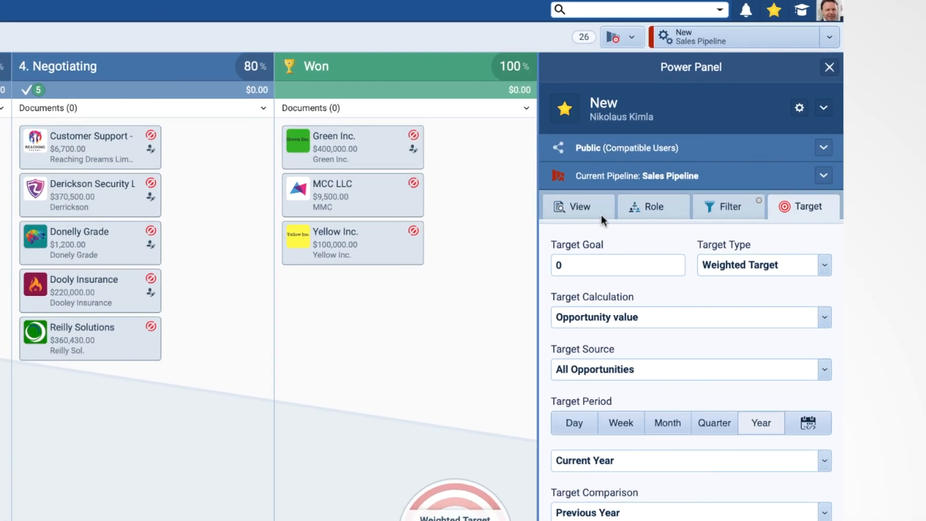
{"action": "left_click", "coordinate": [578, 207]}
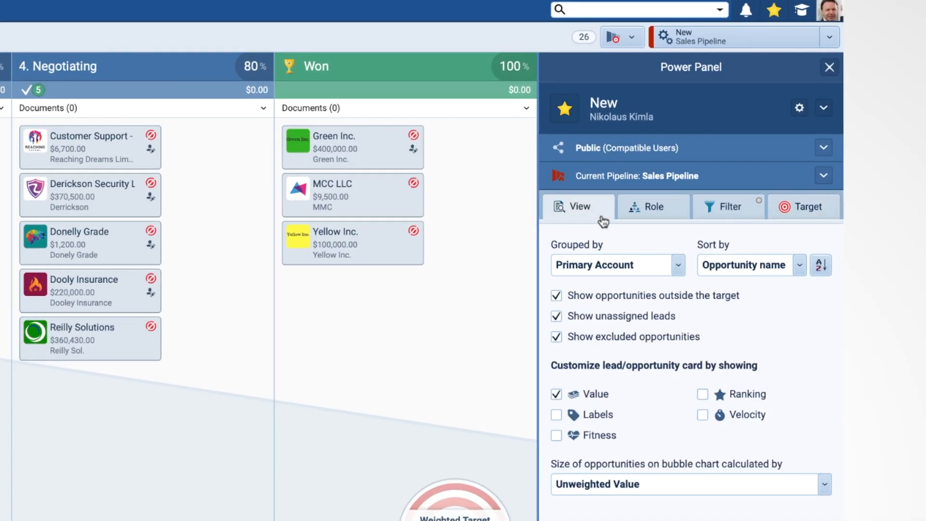
{"action": "left_click", "coordinate": [729, 206]}
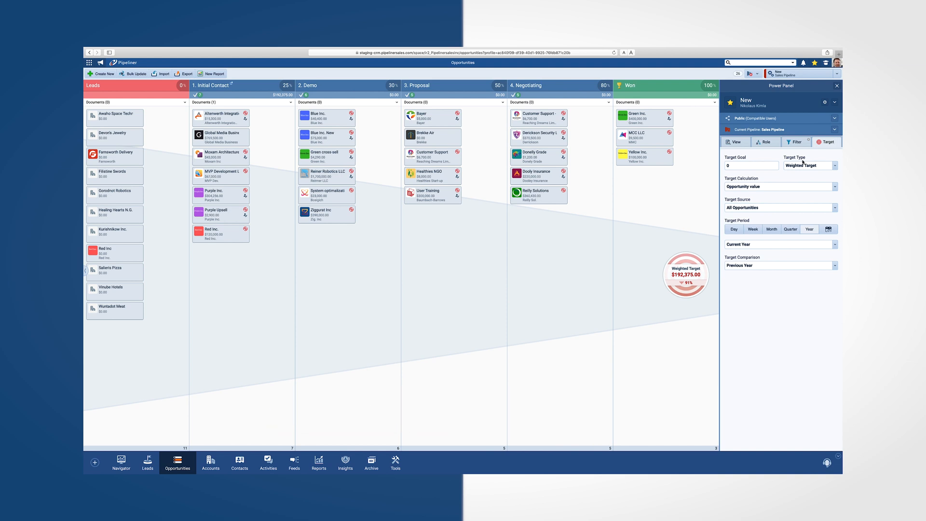
{"action": "left_click", "coordinate": [239, 462]}
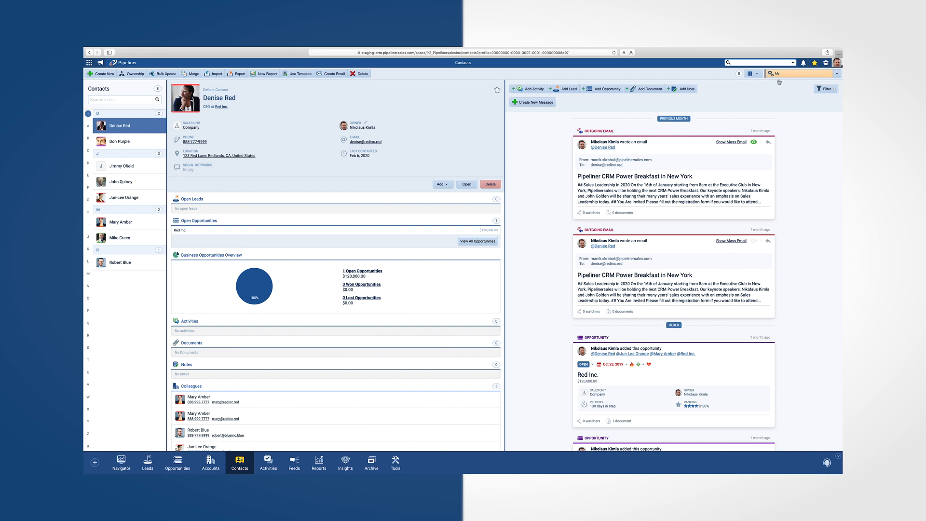
{"action": "left_click", "coordinate": [178, 462]}
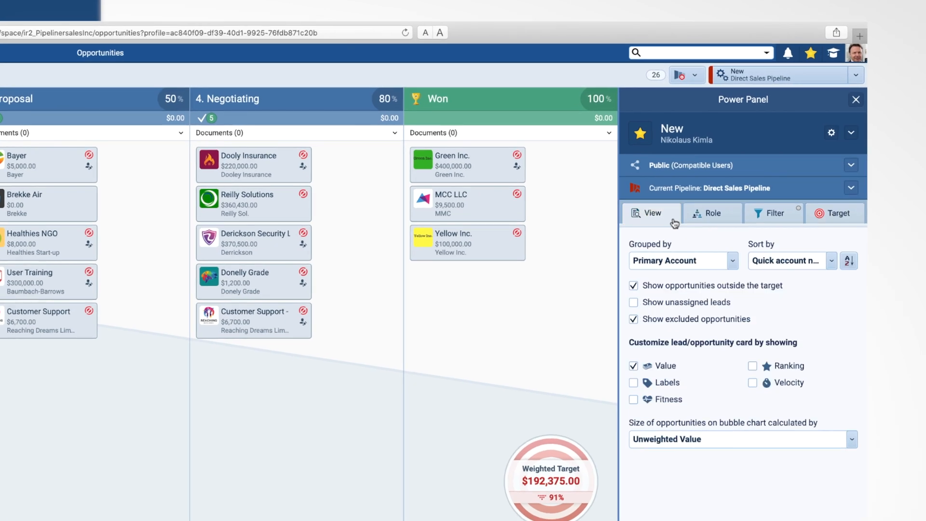
Set Grouped by to Owner and Sort by to Opportunity name in the View settings.
{"action": "left_click", "coordinate": [682, 260]}
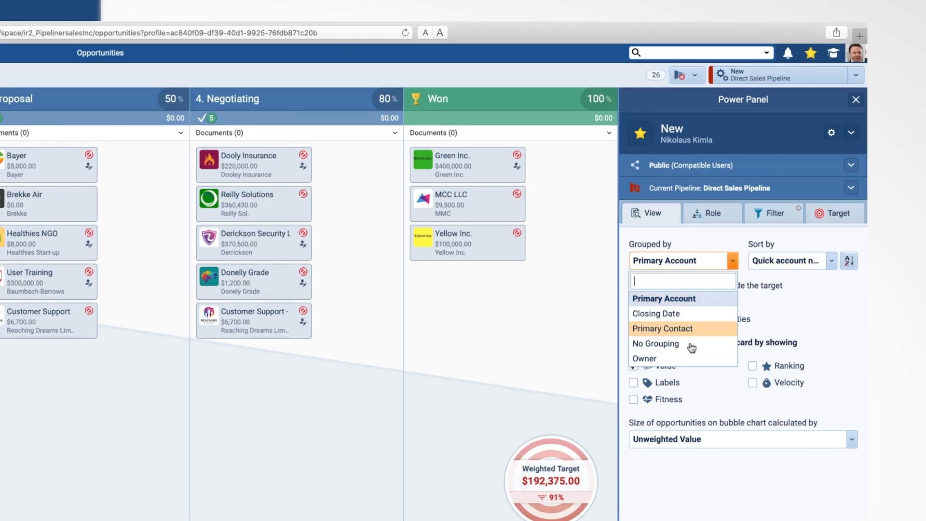
{"action": "left_click", "coordinate": [643, 358]}
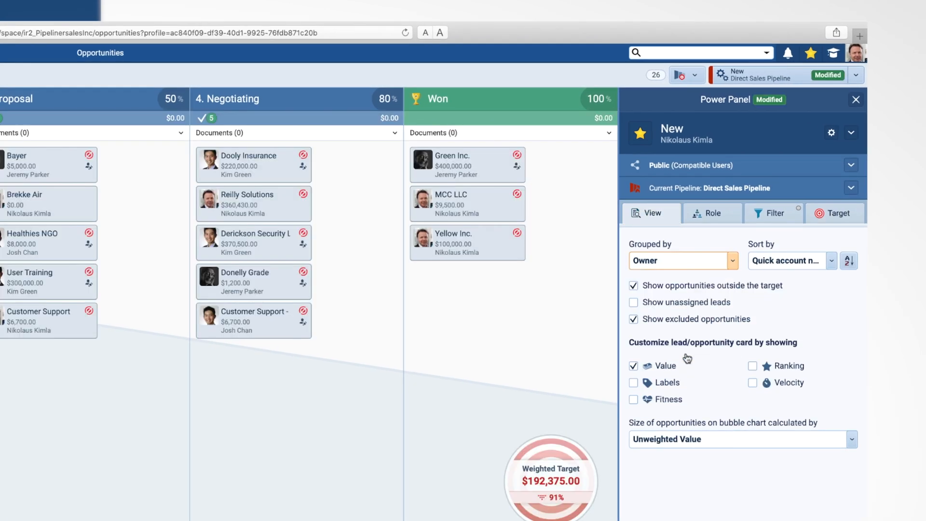
{"action": "left_click", "coordinate": [787, 261]}
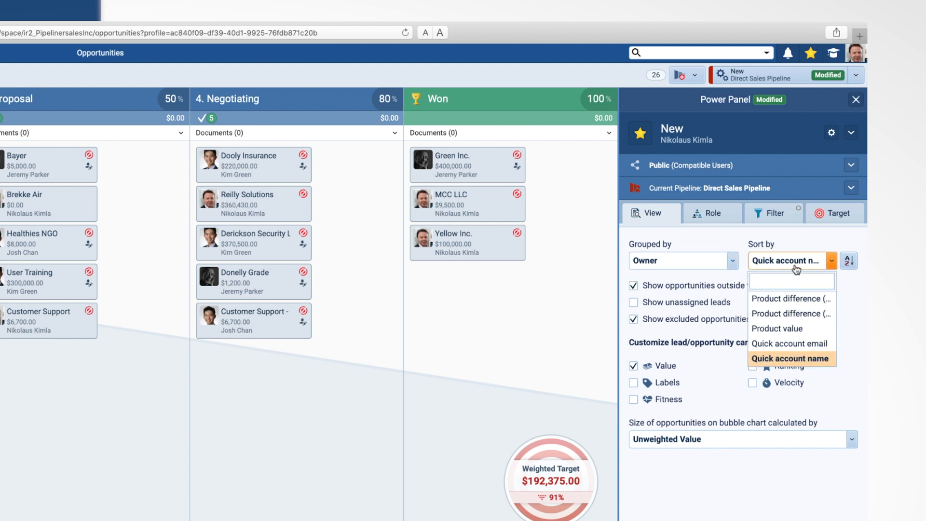
{"action": "scroll", "scroll_direction": "down", "scroll_amount": 3}
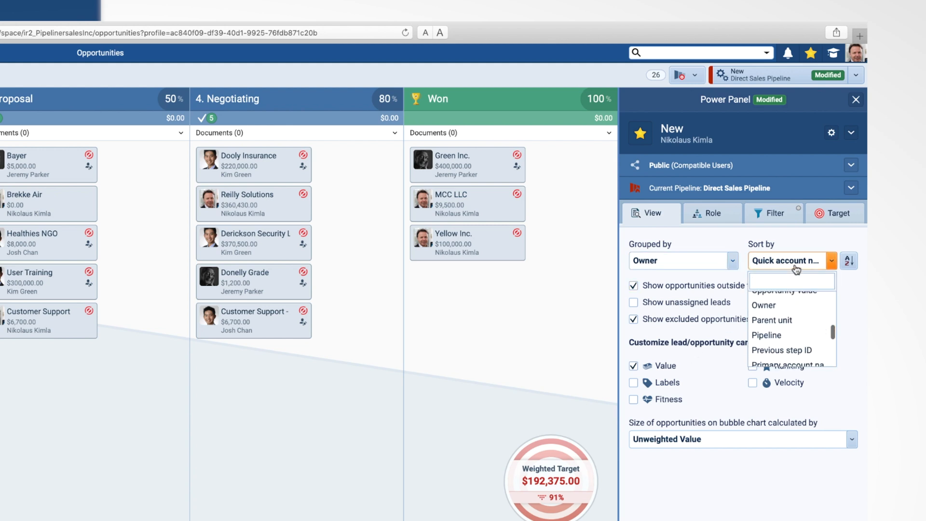
{"action": "left_click", "coordinate": [786, 280]}
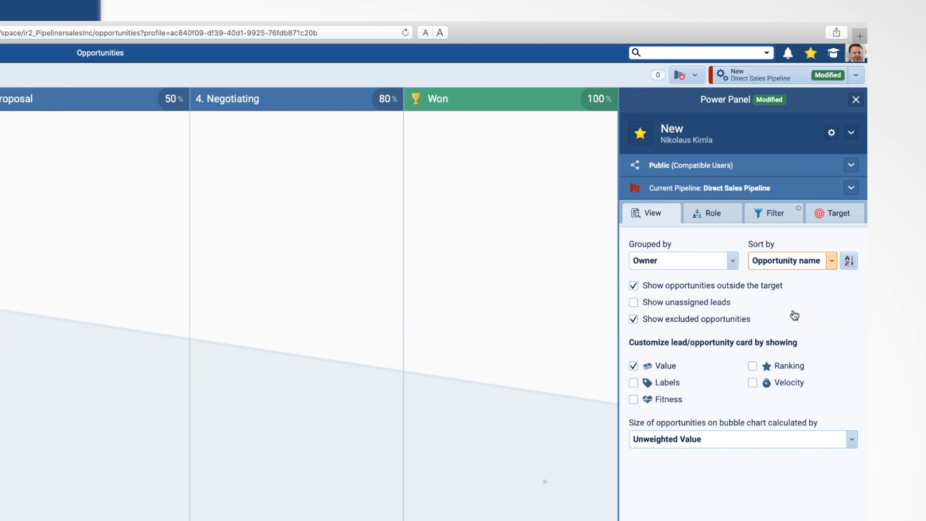
In the Role settings, uncheck Show my items while keeping team and unit items shown.
{"action": "left_click", "coordinate": [711, 213]}
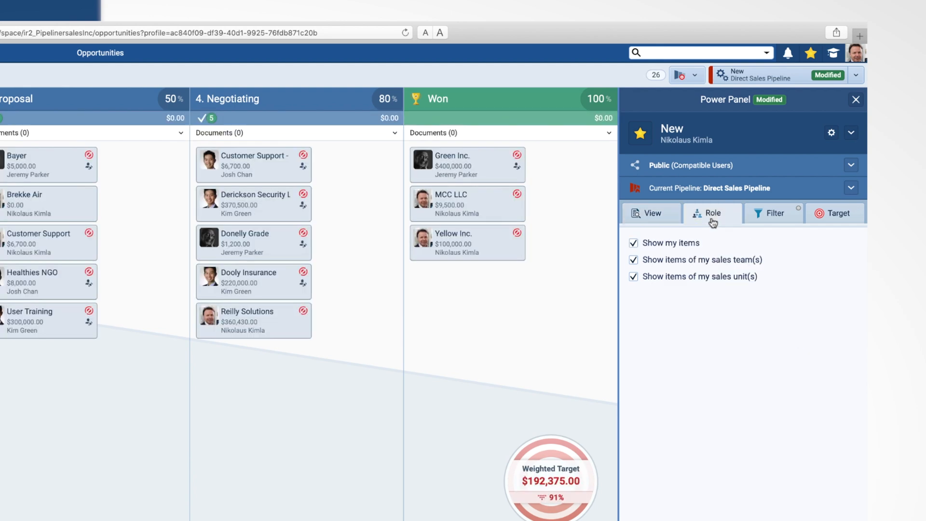
{"action": "mouse_move", "coordinate": [712, 222]}
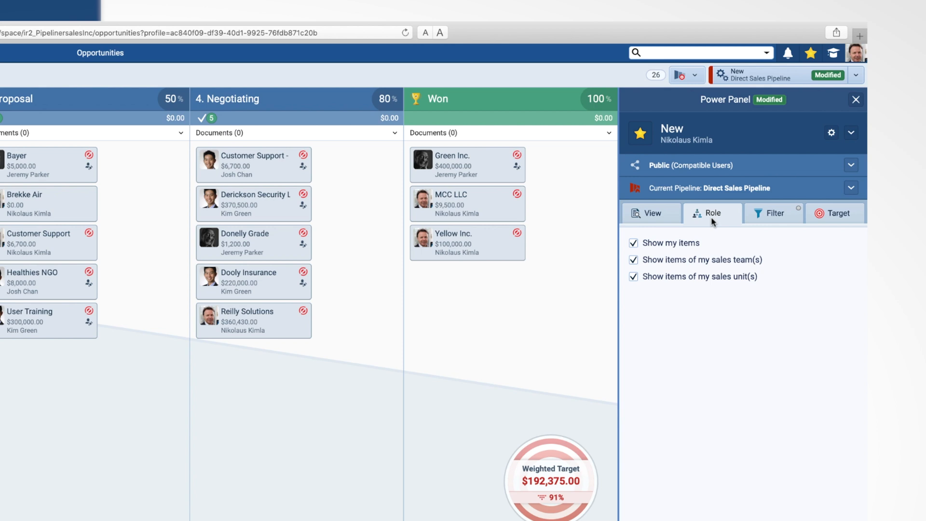
{"action": "left_click", "coordinate": [633, 242]}
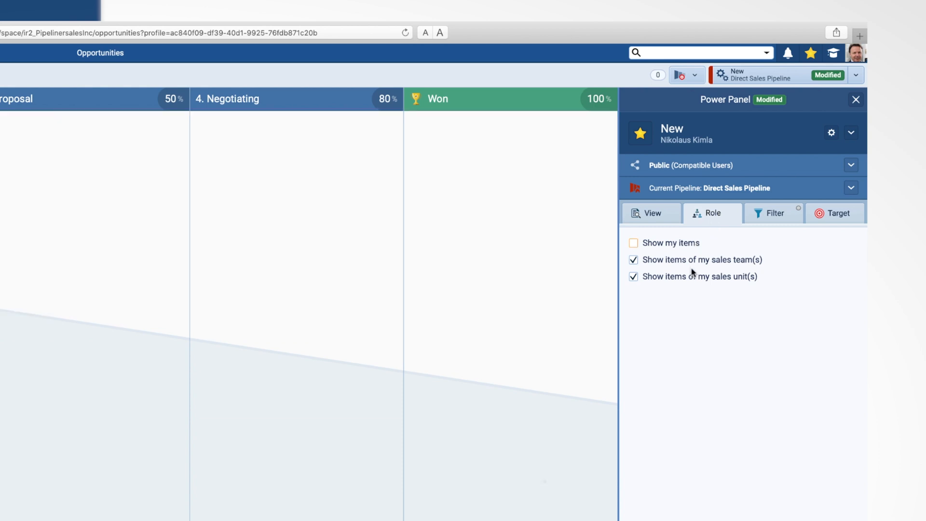
{"action": "left_click", "coordinate": [633, 277]}
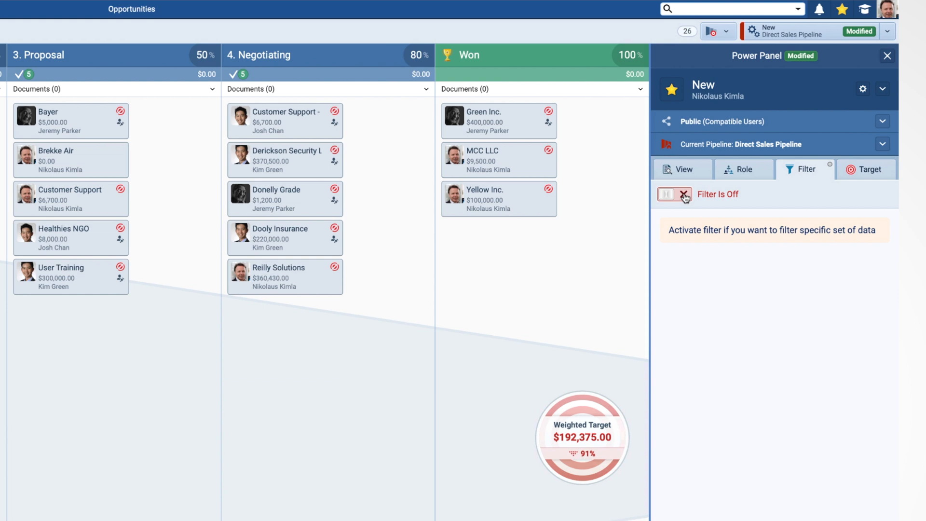
Switch the profile's filter on and change from preset fields to a Custom filter.
{"action": "left_click", "coordinate": [669, 195]}
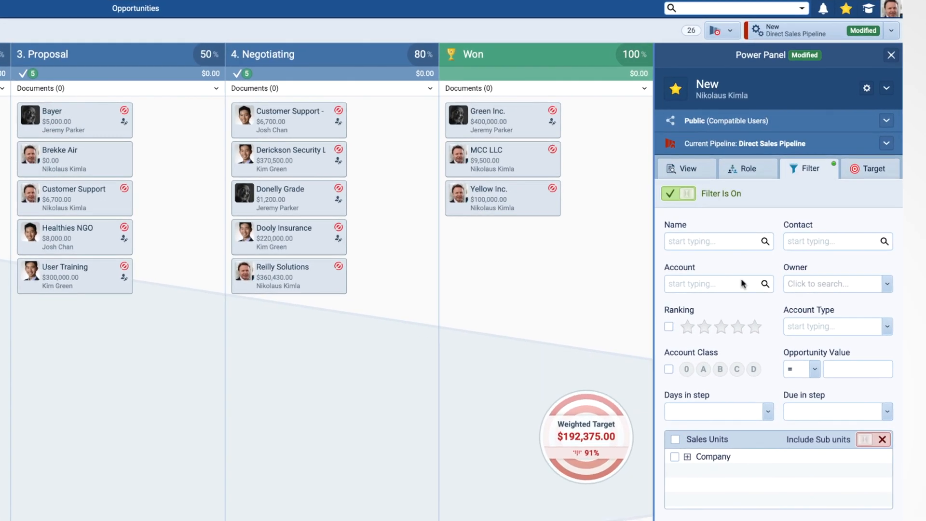
{"action": "left_click", "coordinate": [801, 368]}
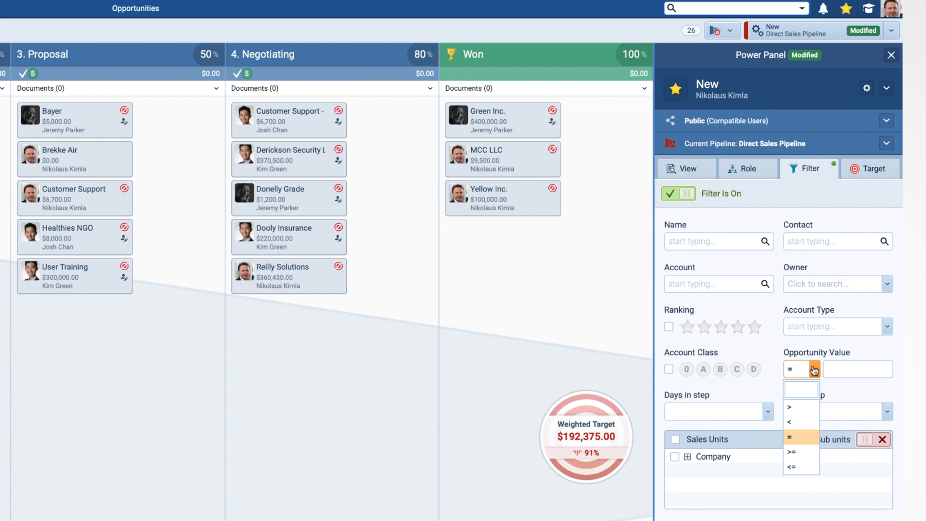
{"action": "left_click", "coordinate": [789, 421]}
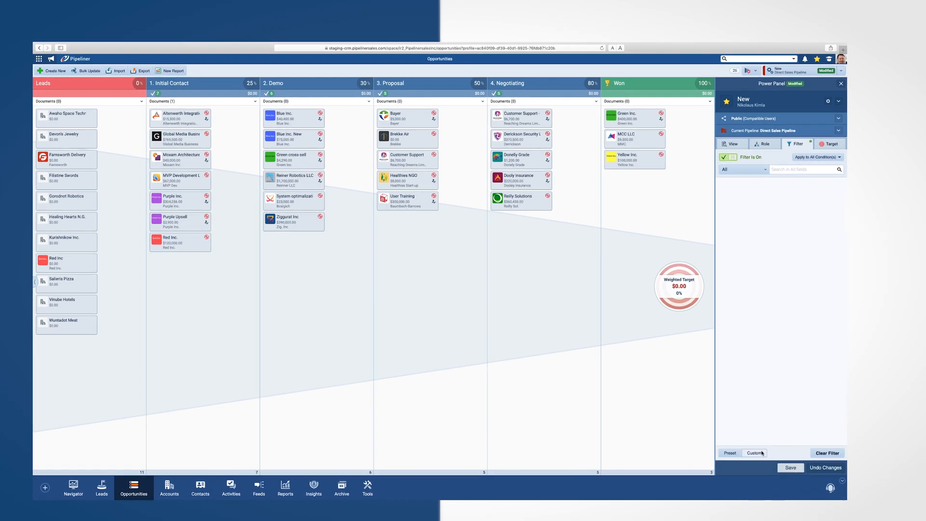
Search 'Com' and add Competitor under Lead & Opportunity as a custom filter condition.
{"action": "type", "text": "Com"}
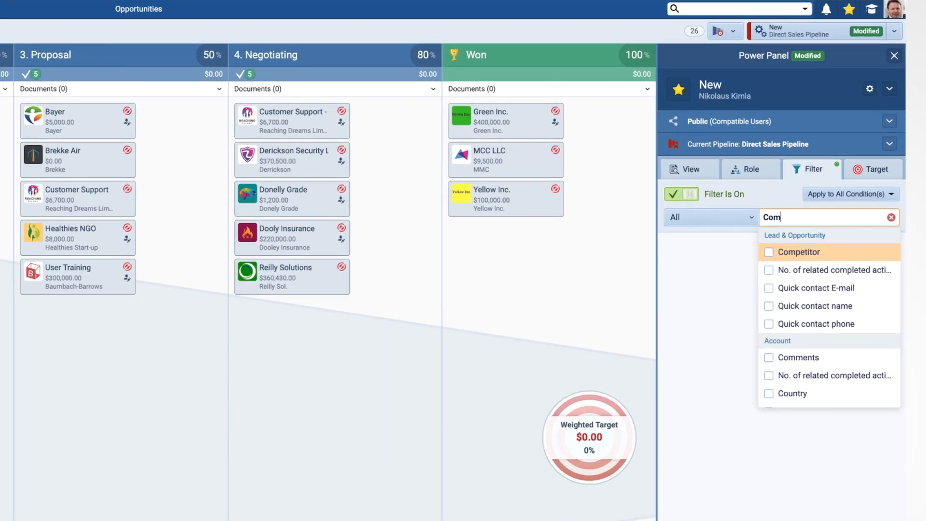
{"action": "left_click", "coordinate": [768, 252]}
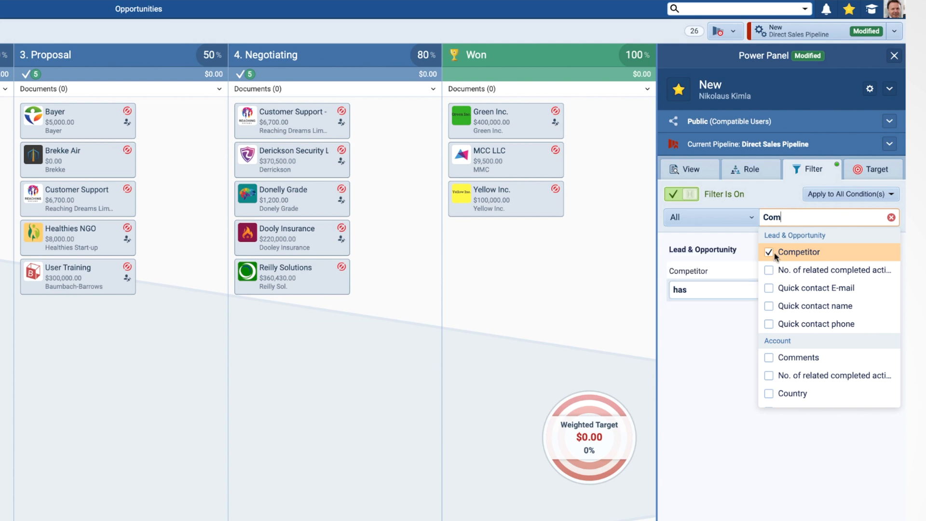
{"action": "left_click", "coordinate": [800, 251]}
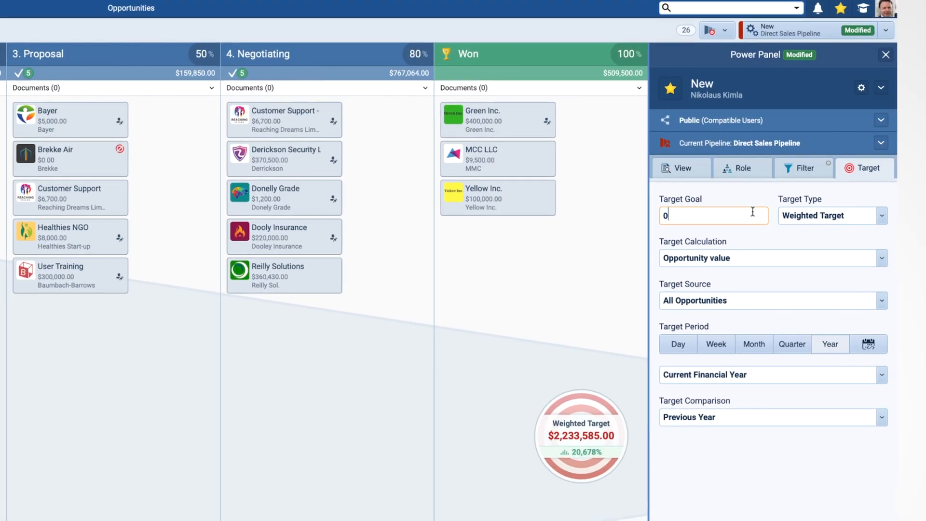
Set a 50000 target goal measured by Month with Target Comparison set to Do Not Compare.
{"action": "type", "text": "50000"}
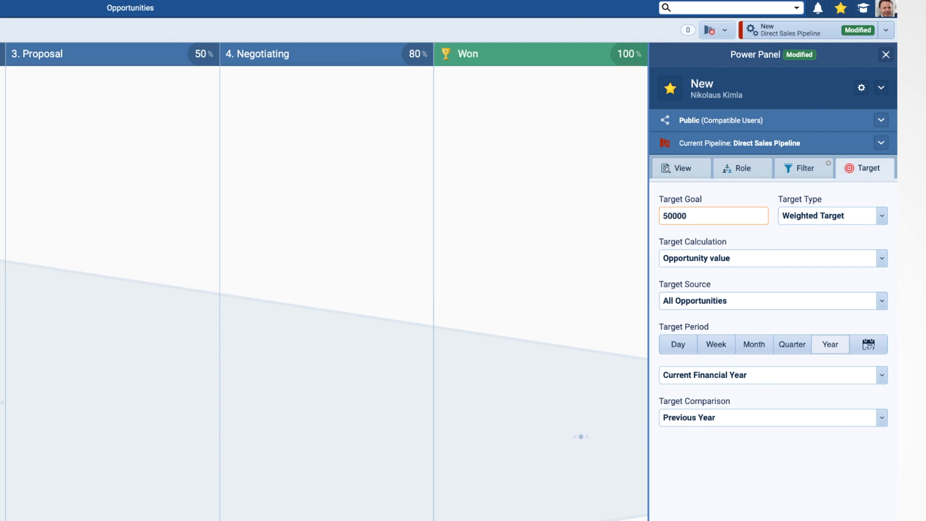
{"action": "left_click", "coordinate": [753, 345]}
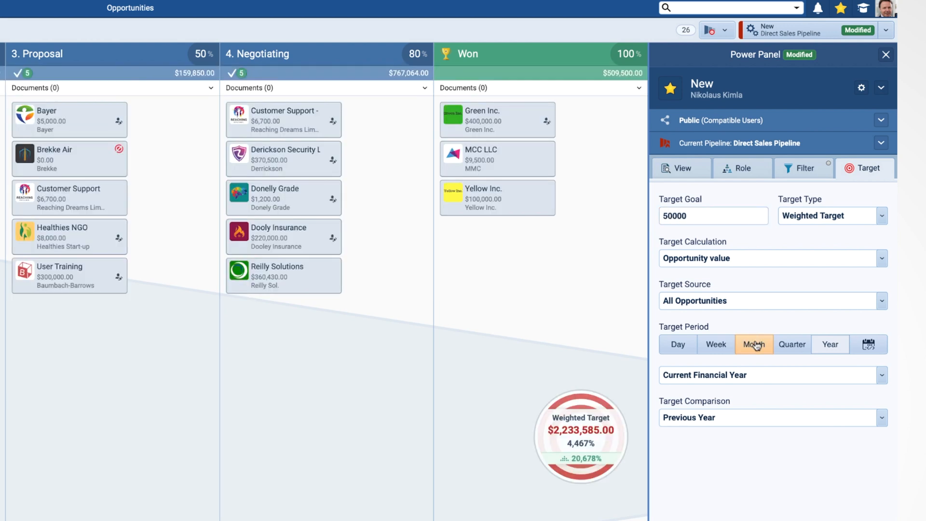
{"action": "left_click", "coordinate": [753, 344]}
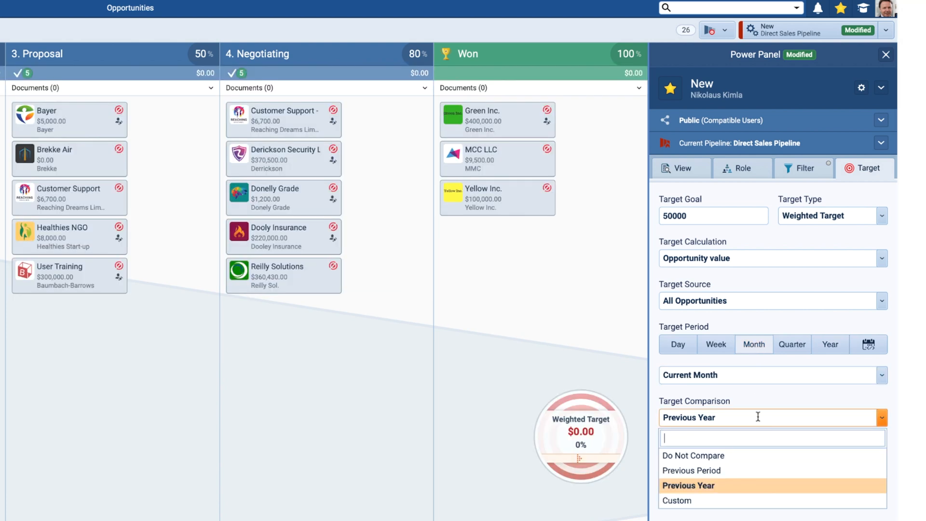
{"action": "left_click", "coordinate": [692, 455]}
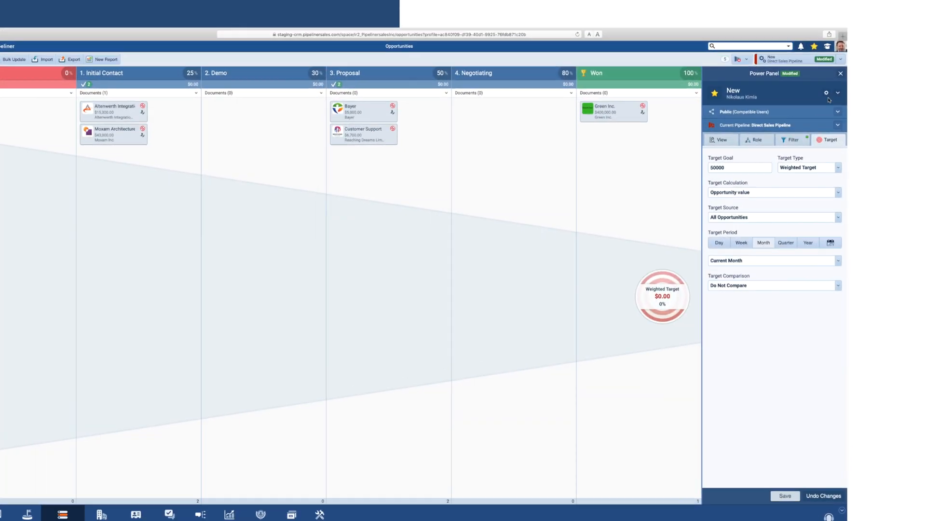
Save the modified profile via Save As under the name 'New - Custom Changes'.
{"action": "left_click", "coordinate": [826, 93]}
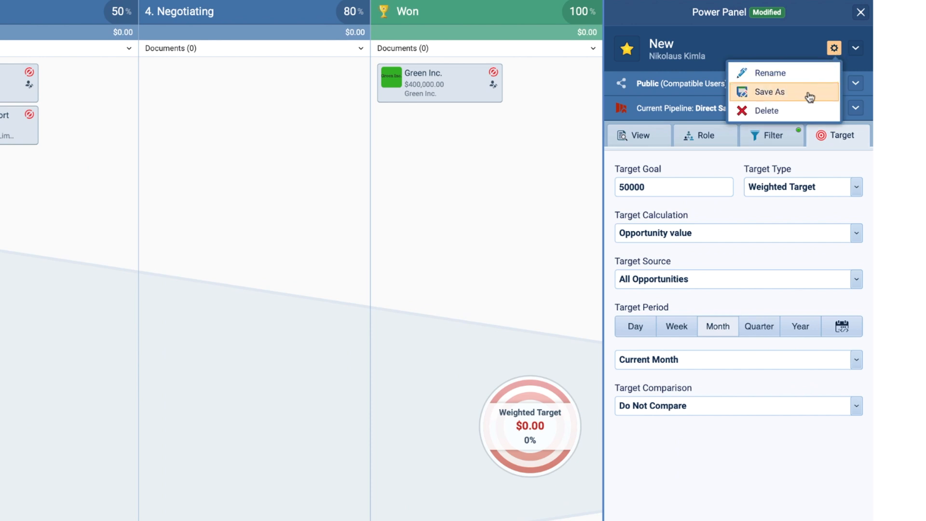
{"action": "left_click", "coordinate": [768, 92]}
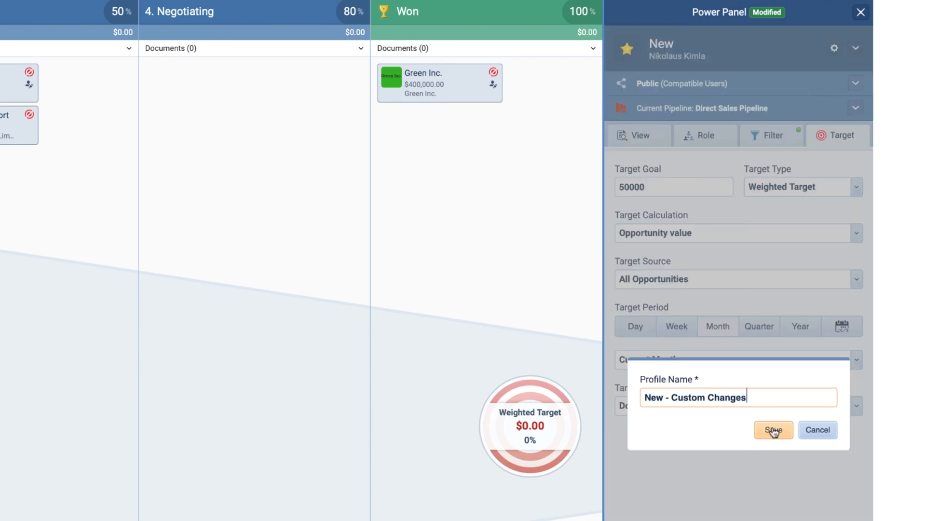
{"action": "left_click", "coordinate": [772, 429]}
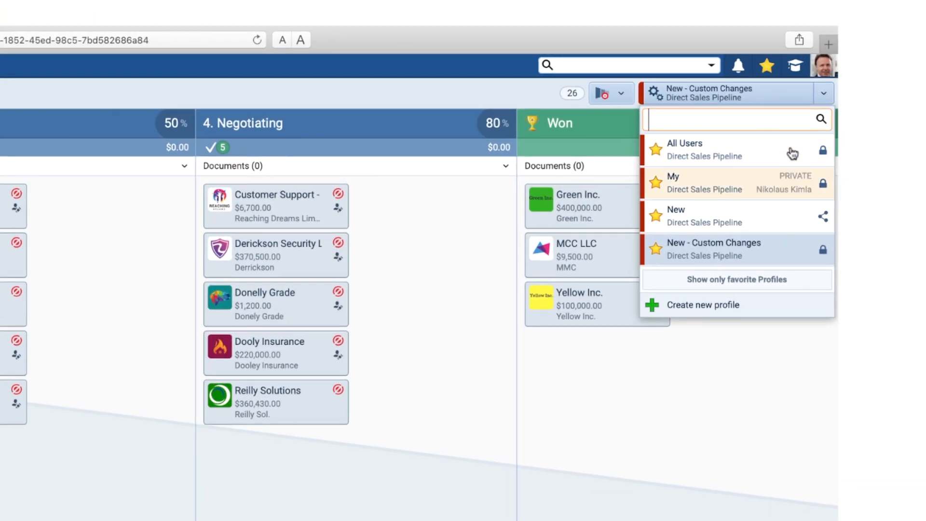
{"action": "left_click", "coordinate": [794, 64]}
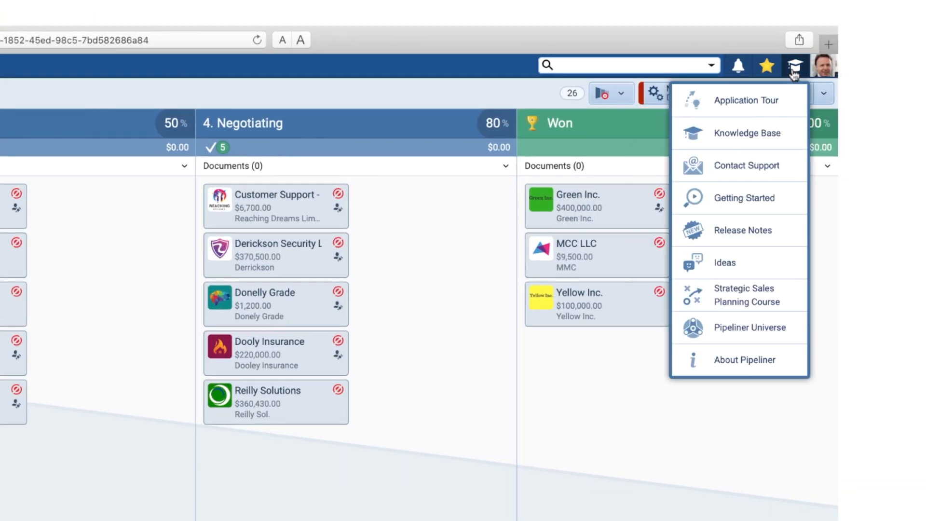